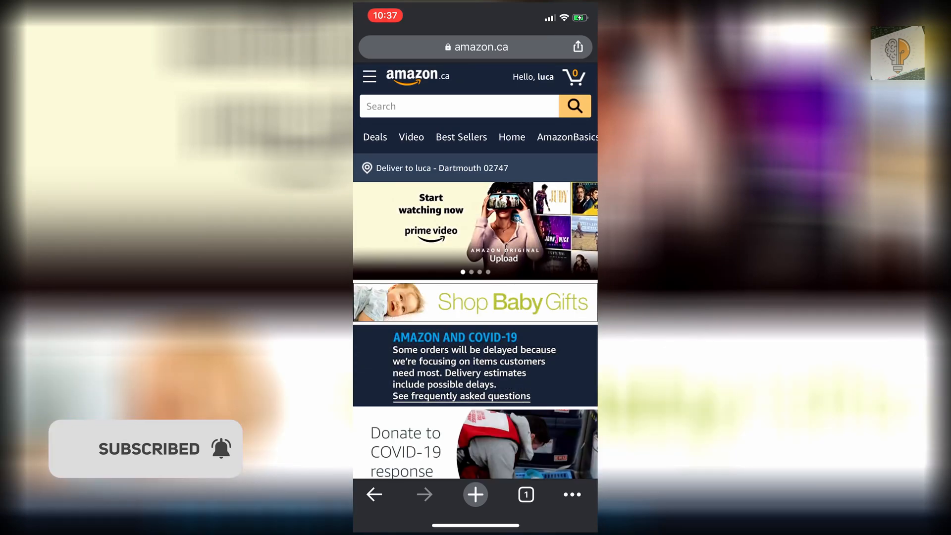
# - Go to Your Orders and reload the page as the desktop site via the browser menu
pyautogui.click(370, 76)
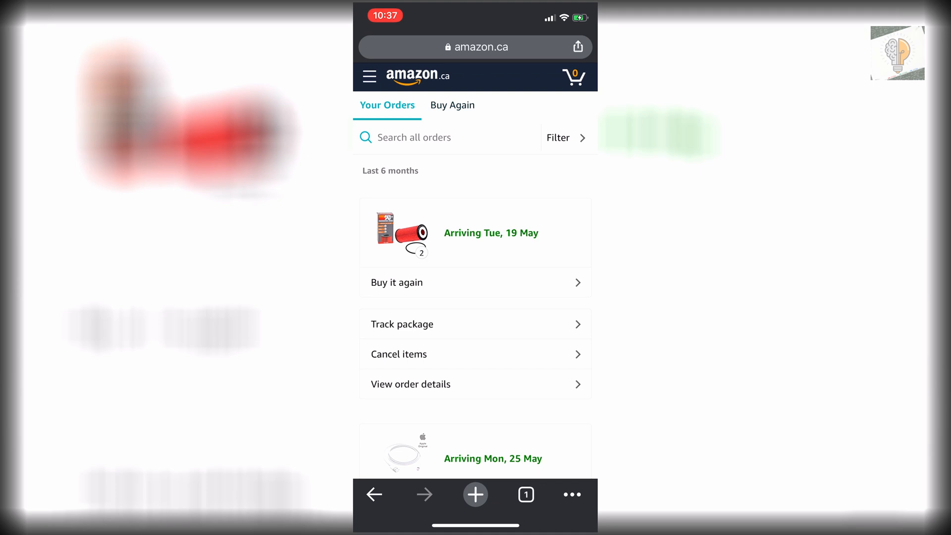
pyautogui.click(571, 494)
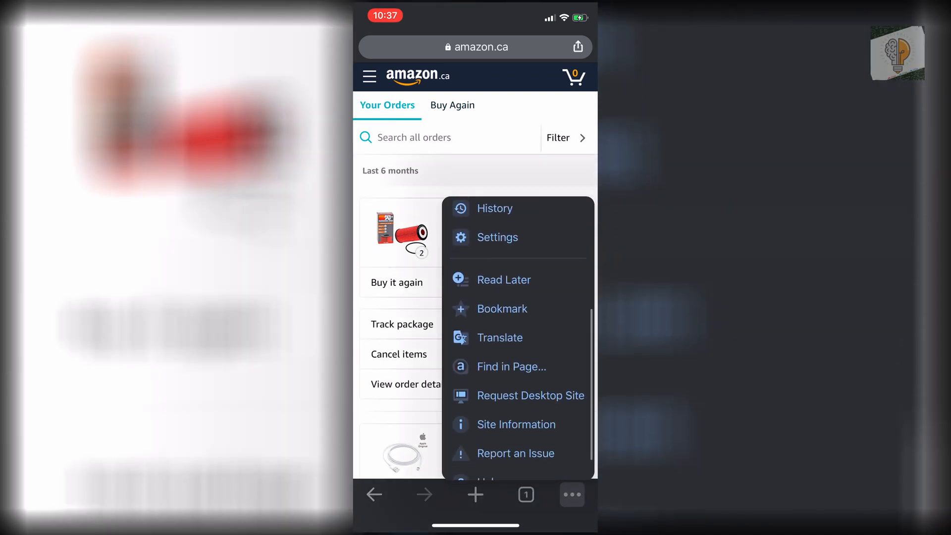
pyautogui.click(530, 395)
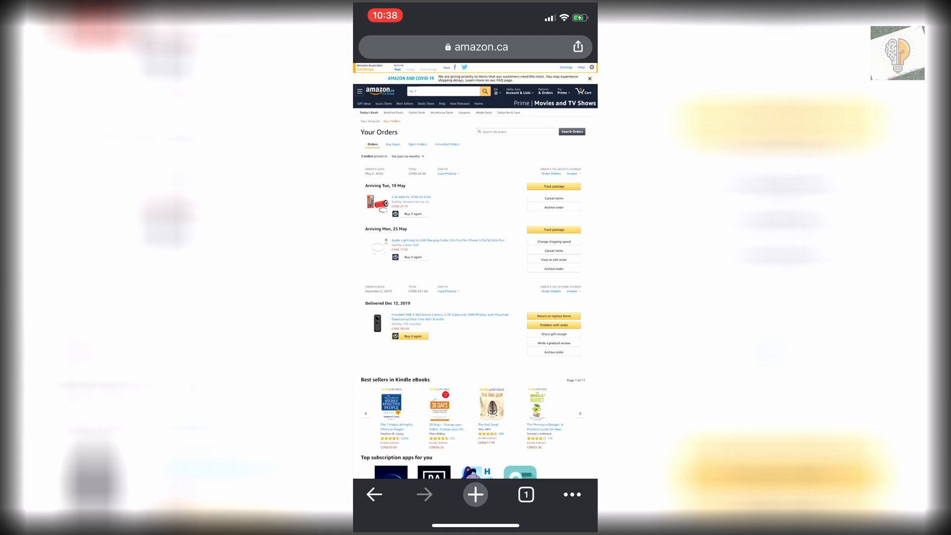
# - Archive an upcoming order and confirm it in the Archive order dialog
pyautogui.click(553, 207)
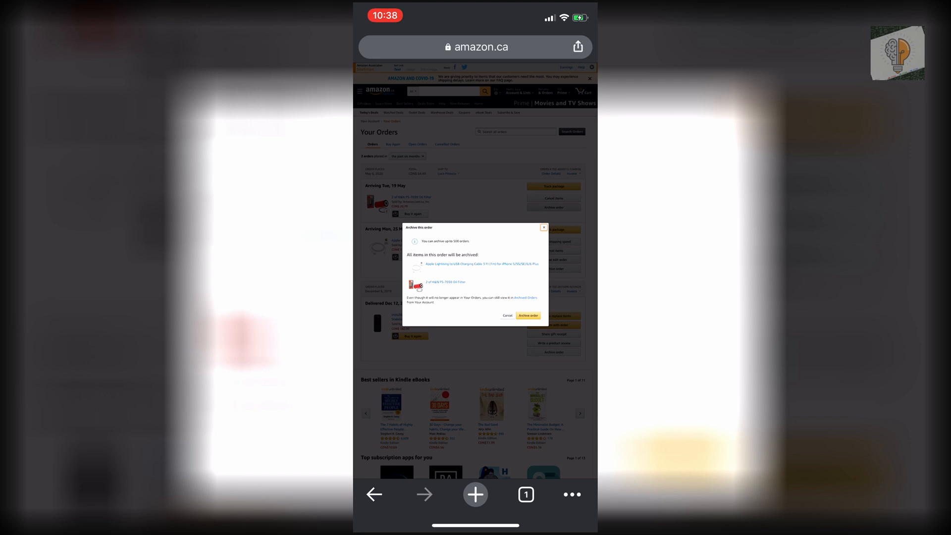
pyautogui.click(526, 315)
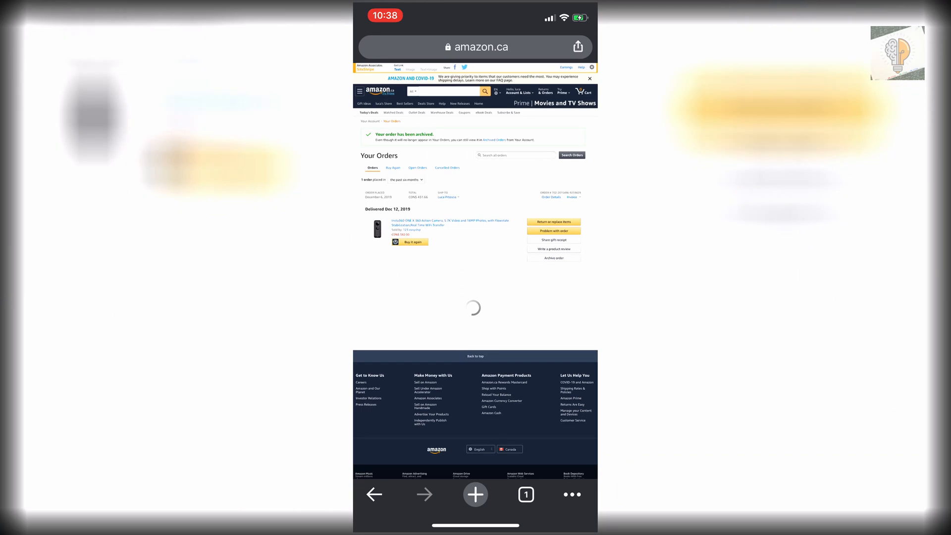